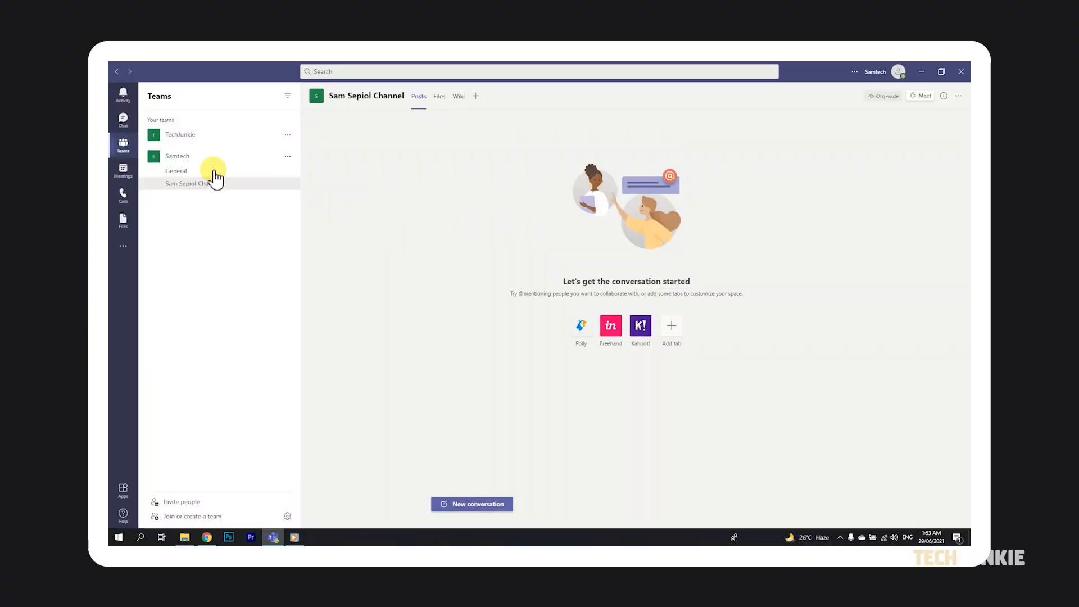
click(123, 118)
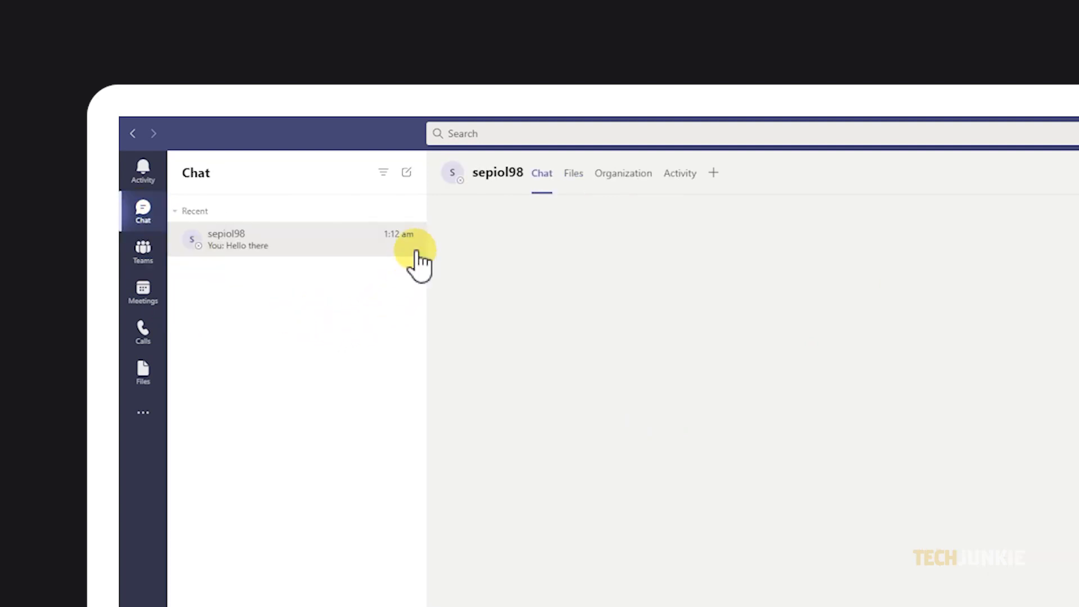
click(406, 240)
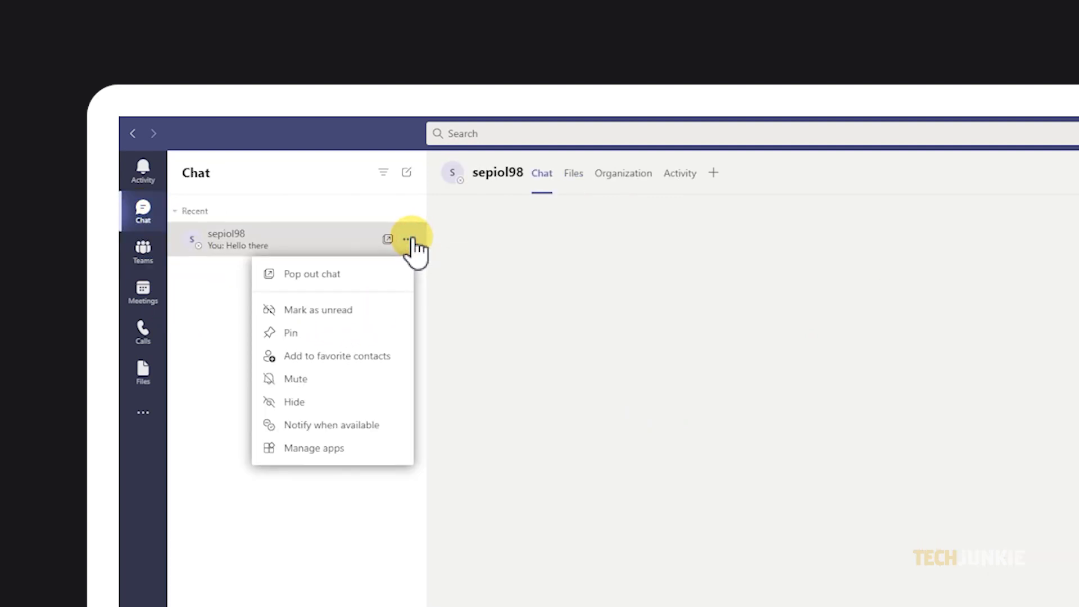
mouse_move(403, 282)
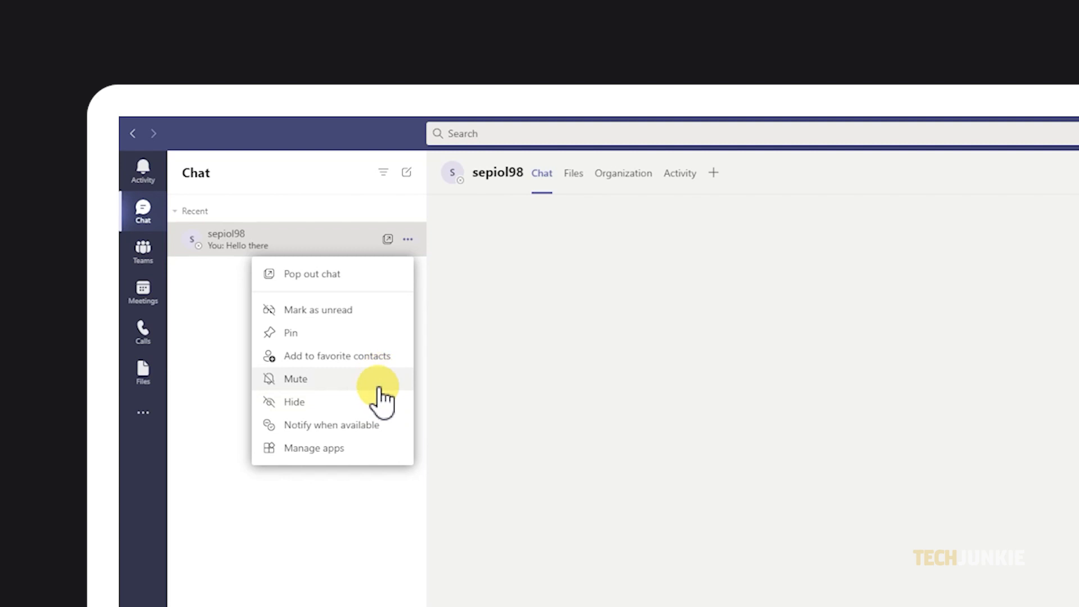
Search for 'Sam' and reopen the sepiol98 conversation from the Hello there message result.
text(S)
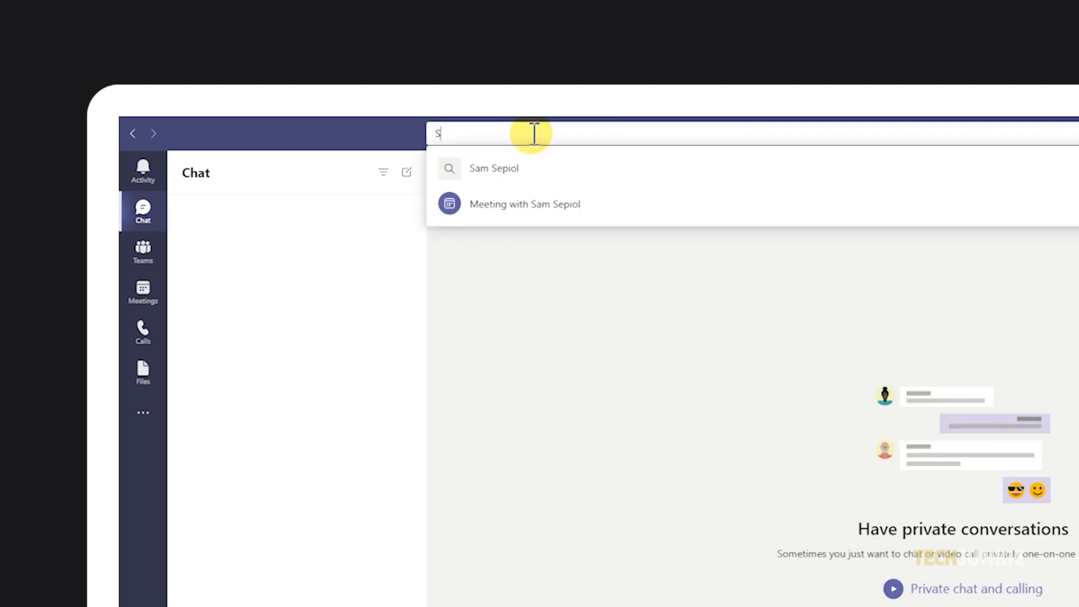
text(am)
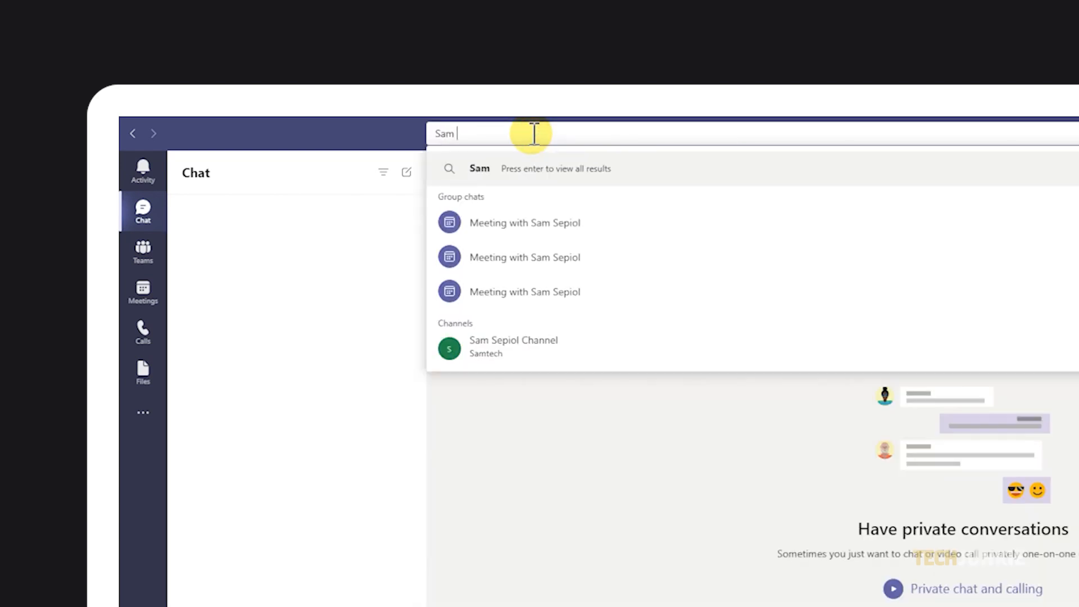
key(Enter)
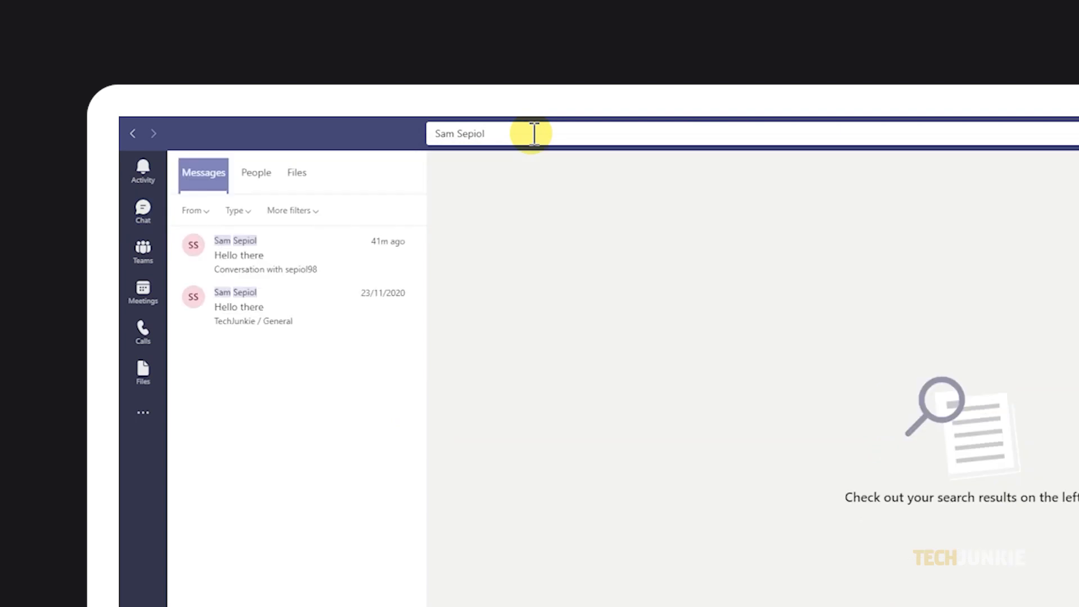
click(289, 255)
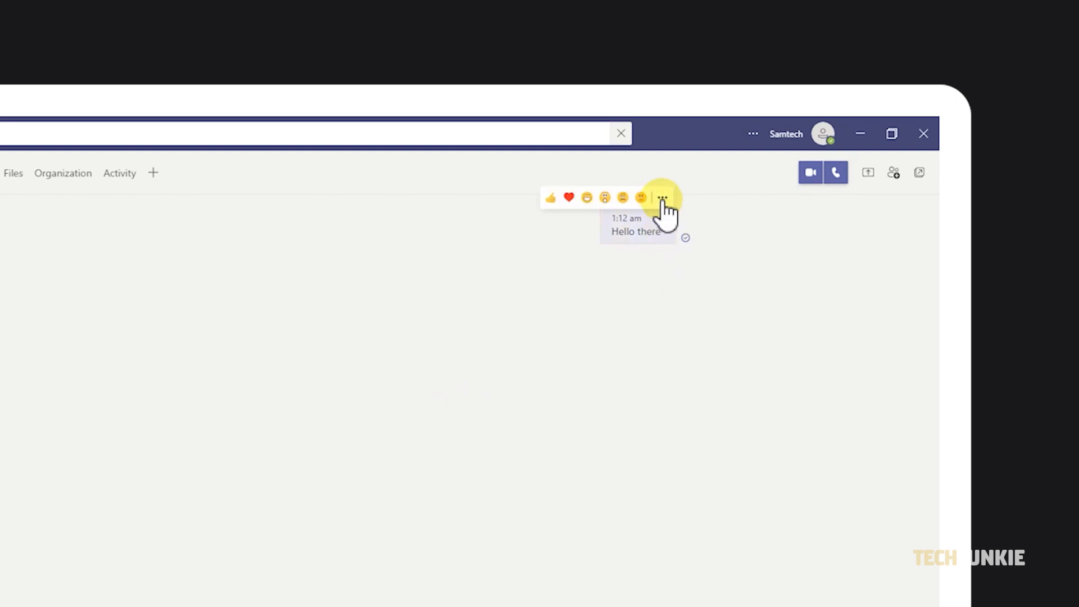
Delete the sent Hello there message from the sepiol98 conversation.
click(661, 198)
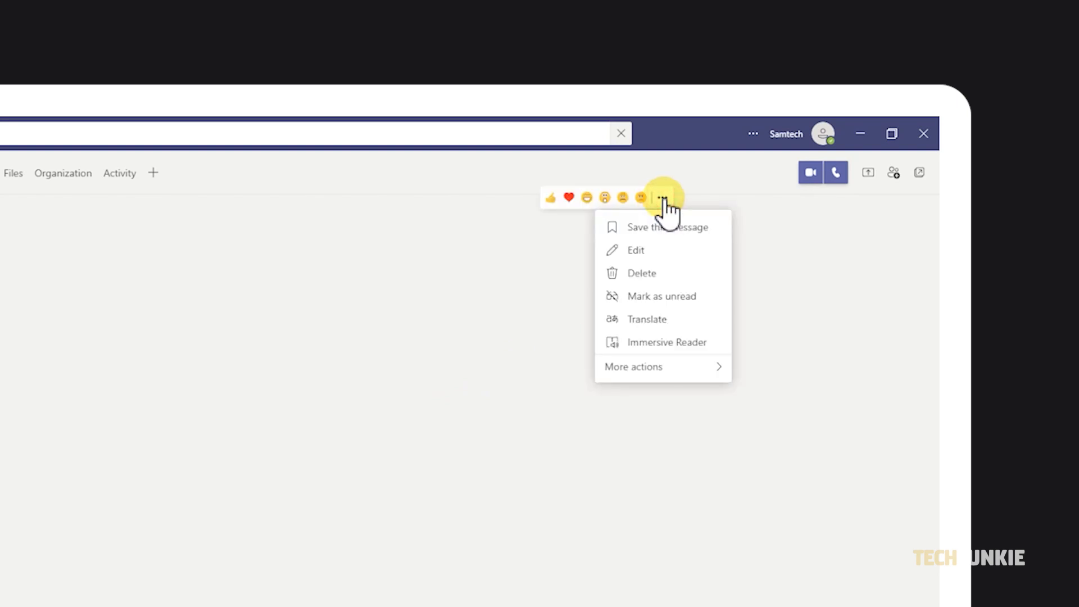
click(641, 272)
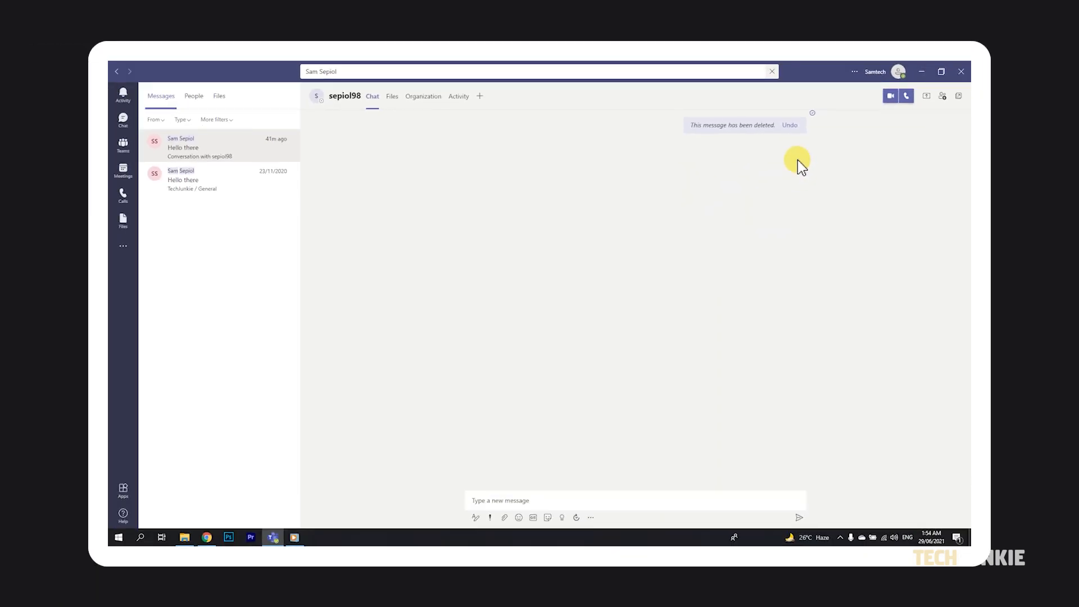
mouse_move(560, 276)
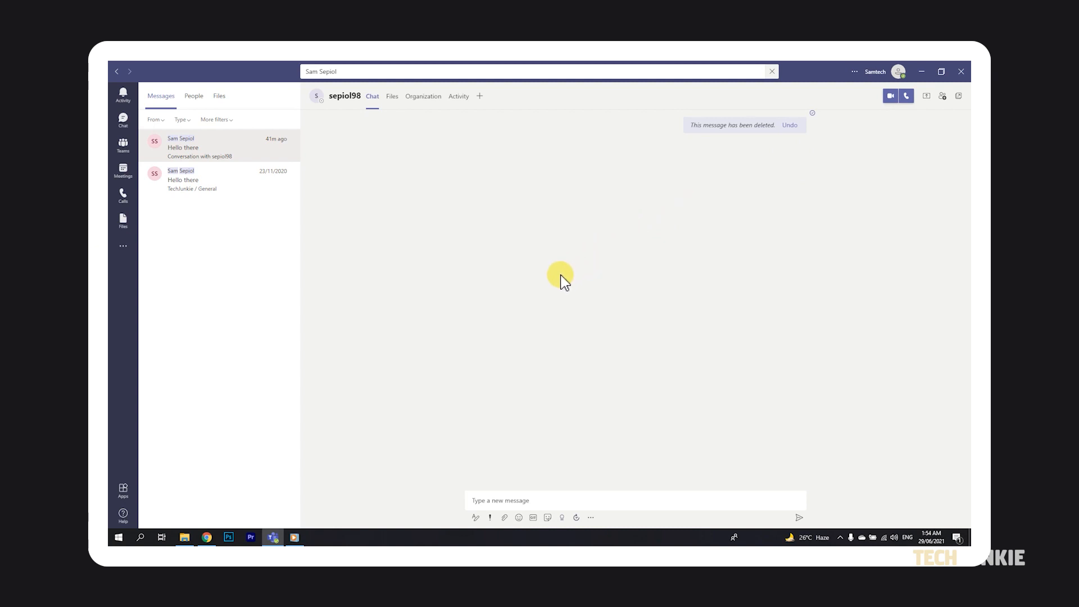
mouse_move(563, 283)
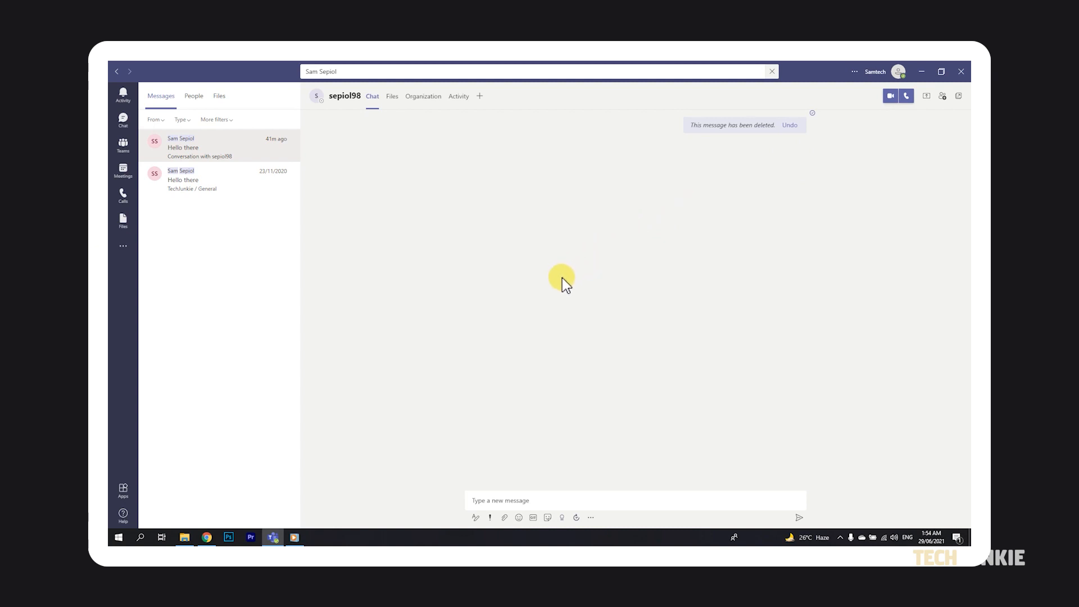
mouse_move(267, 237)
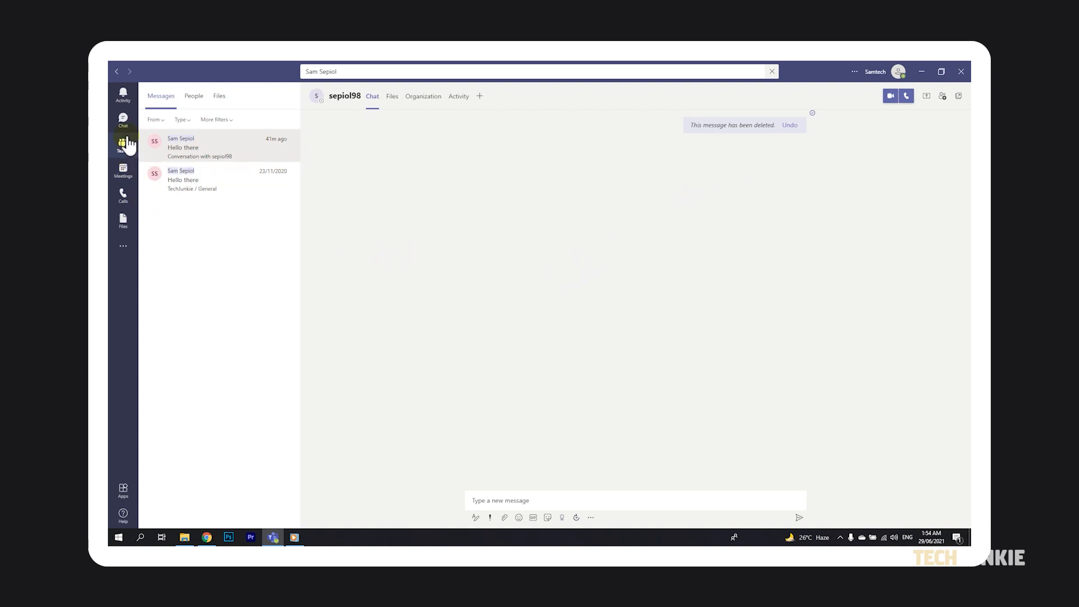
Delete the Sam Sepiol Channel from the Samtech team and confirm the deletion.
click(122, 143)
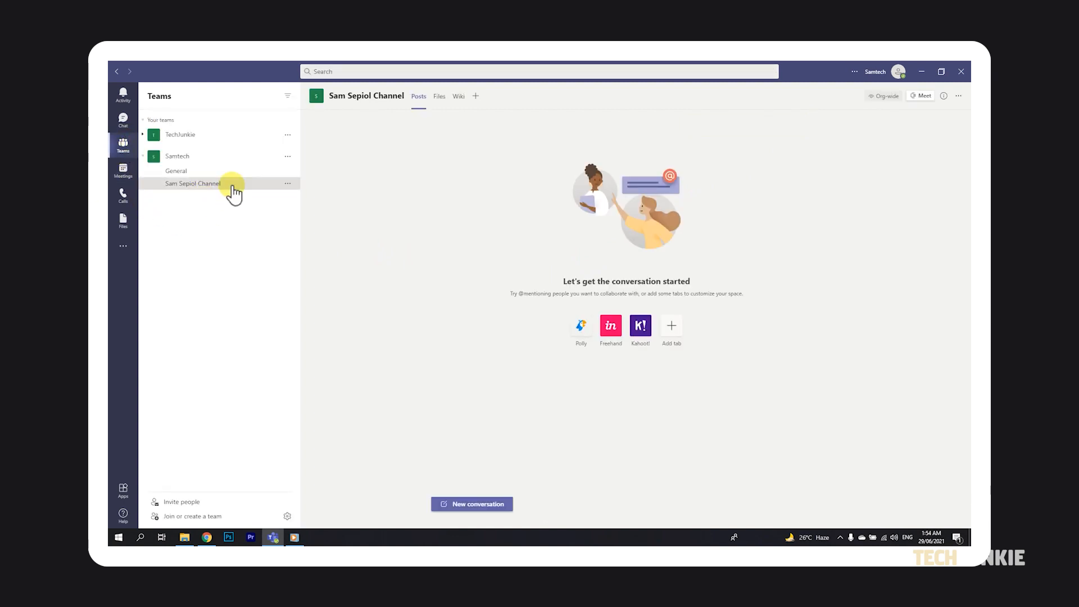
click(287, 183)
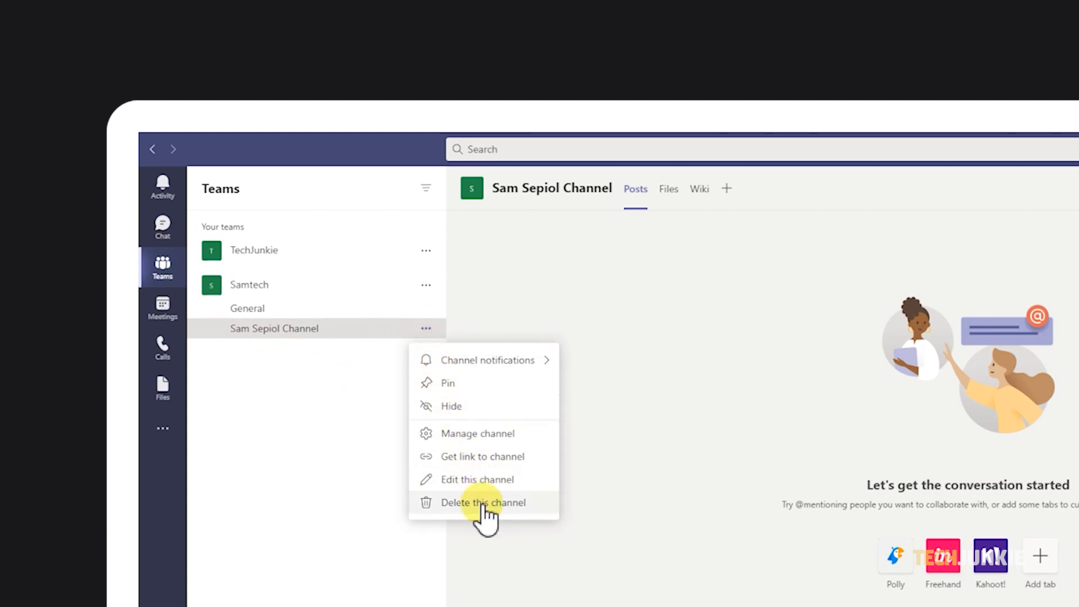
click(482, 503)
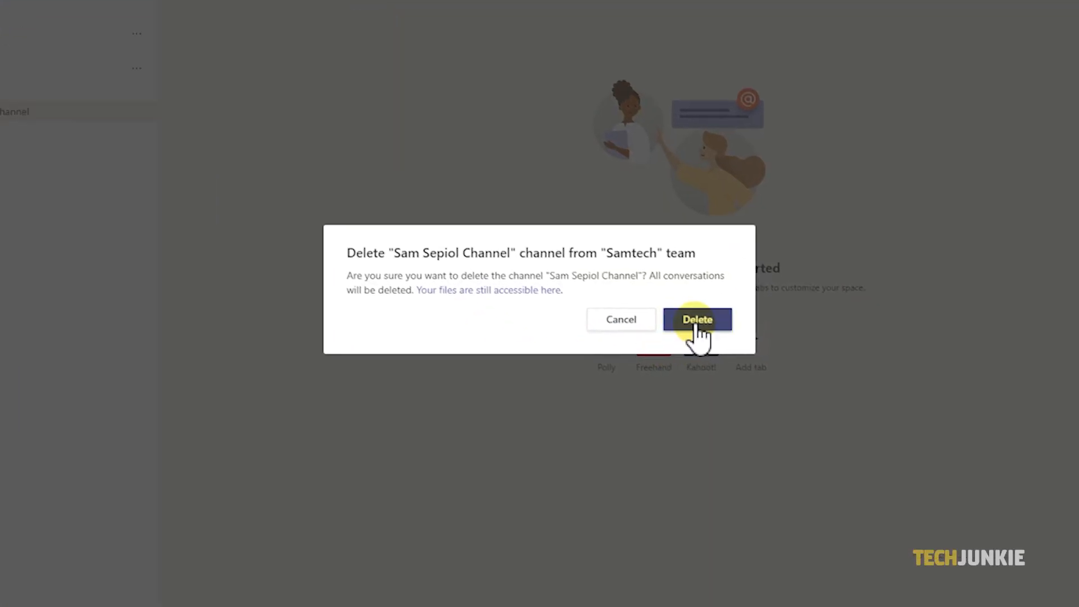
click(697, 319)
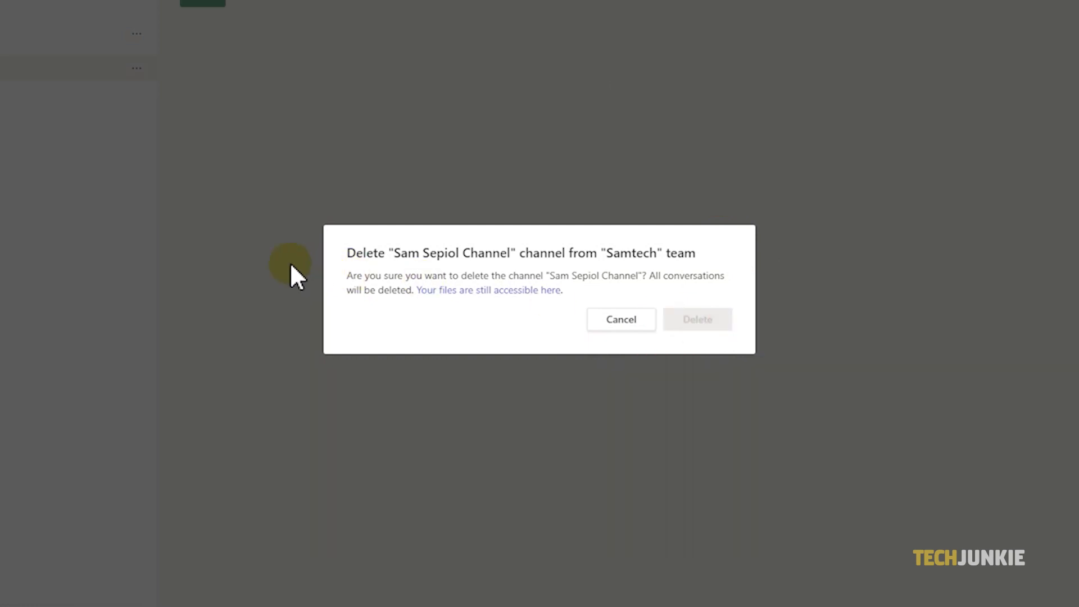